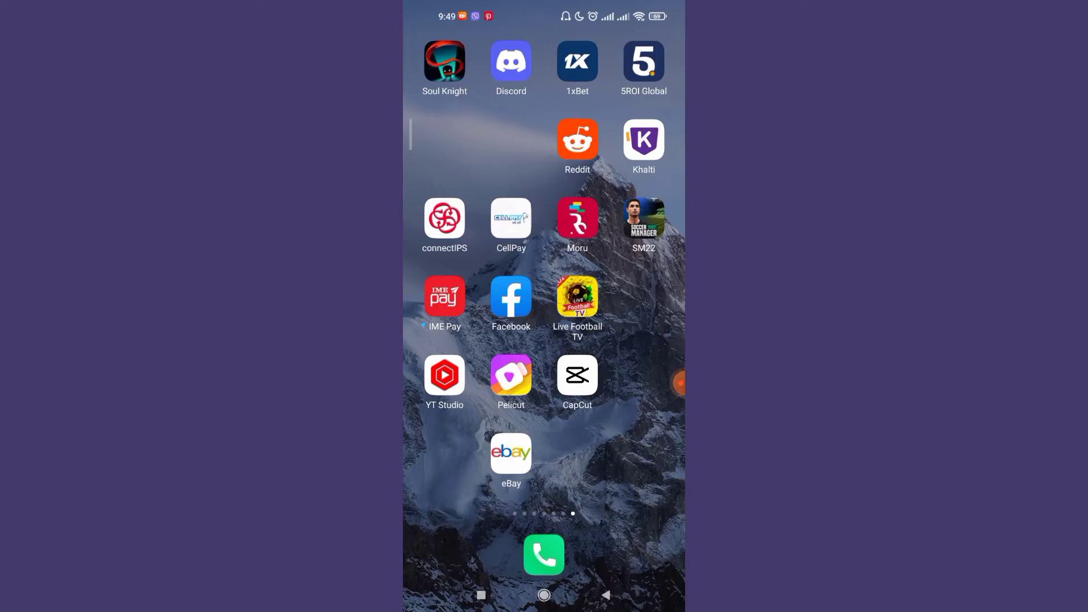
Step: Launch the eBay app from the Android home screen to its signed-out home page
left_click(510, 453)
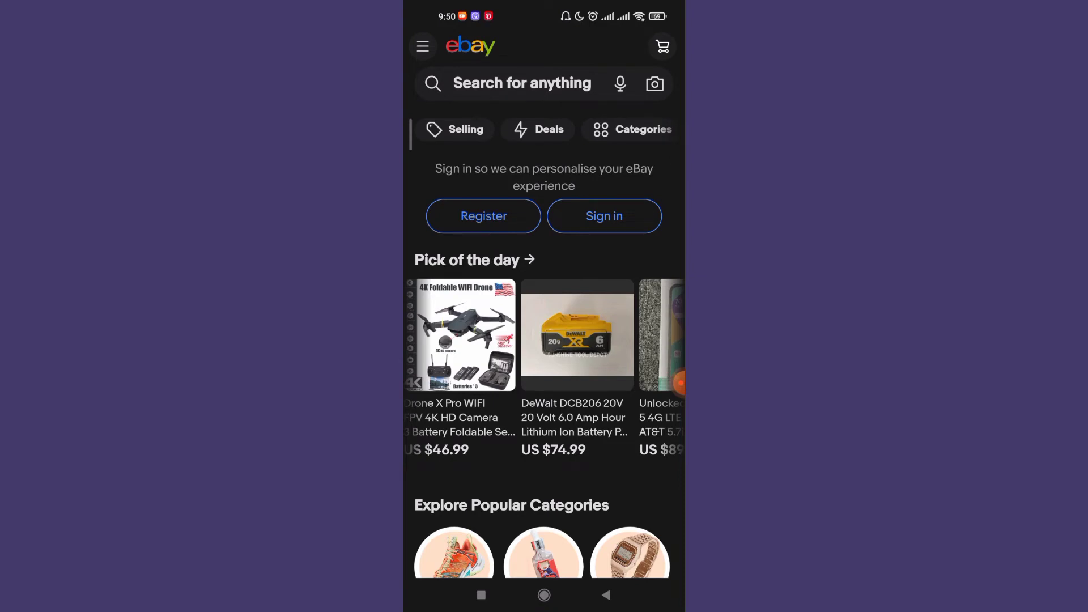
Step: Go through the side menu and Sign in page to Create an account
left_click(423, 46)
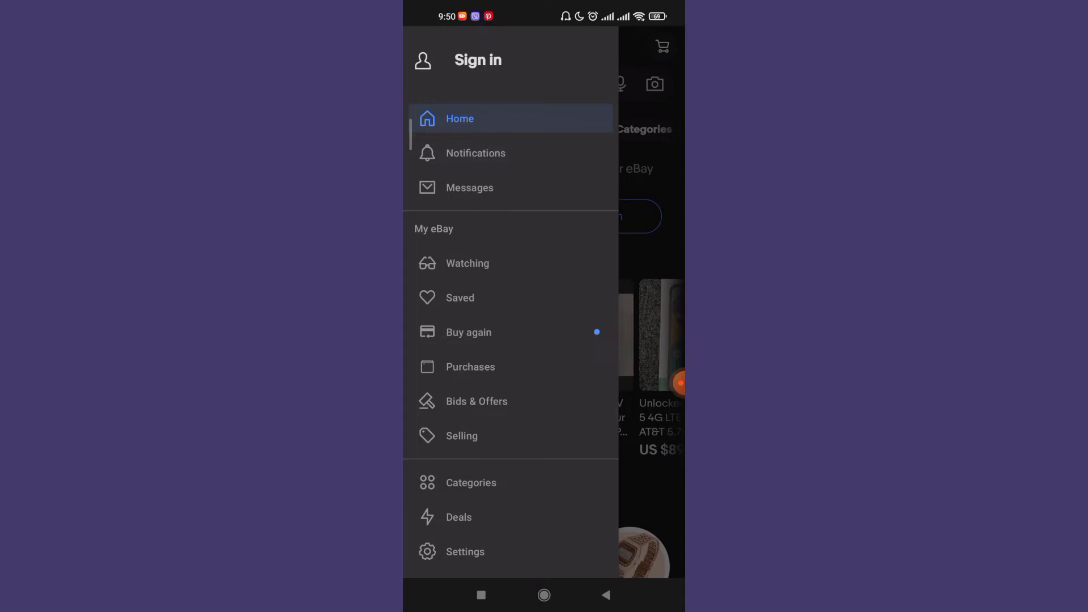
left_click(476, 60)
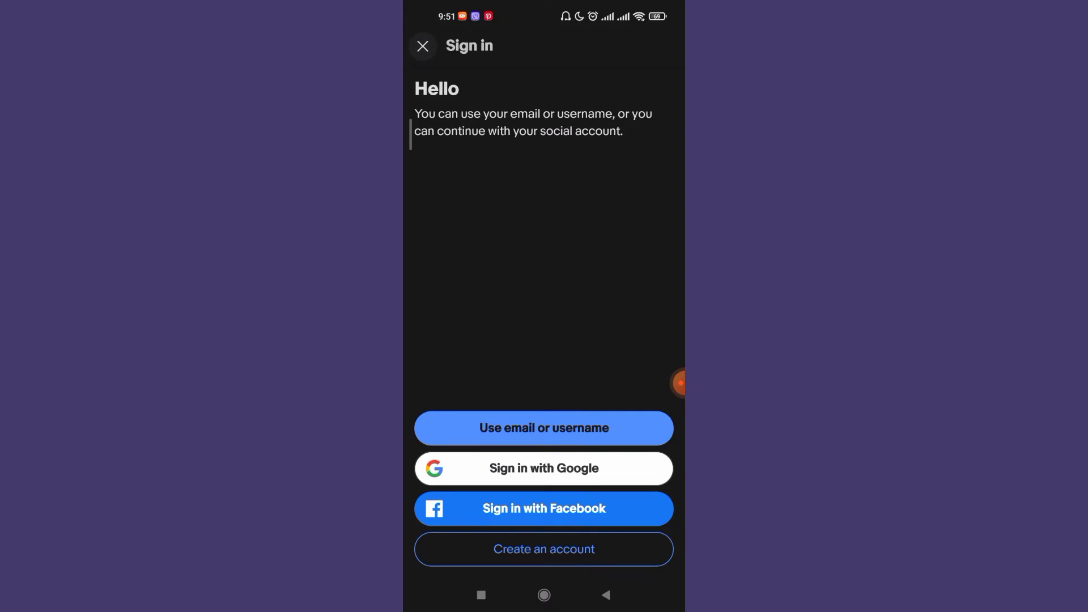
left_click(543, 548)
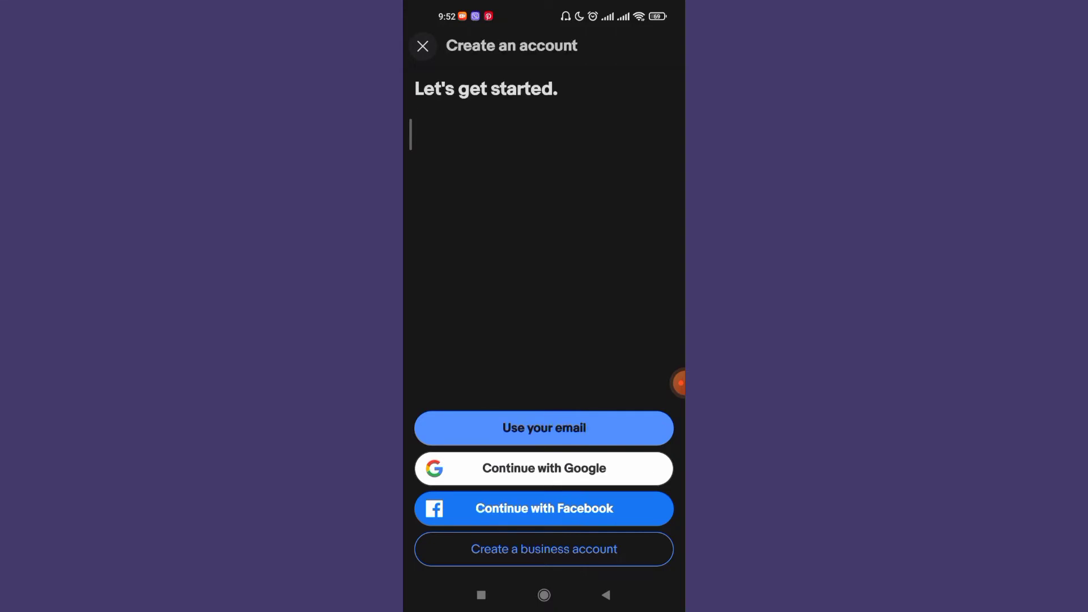